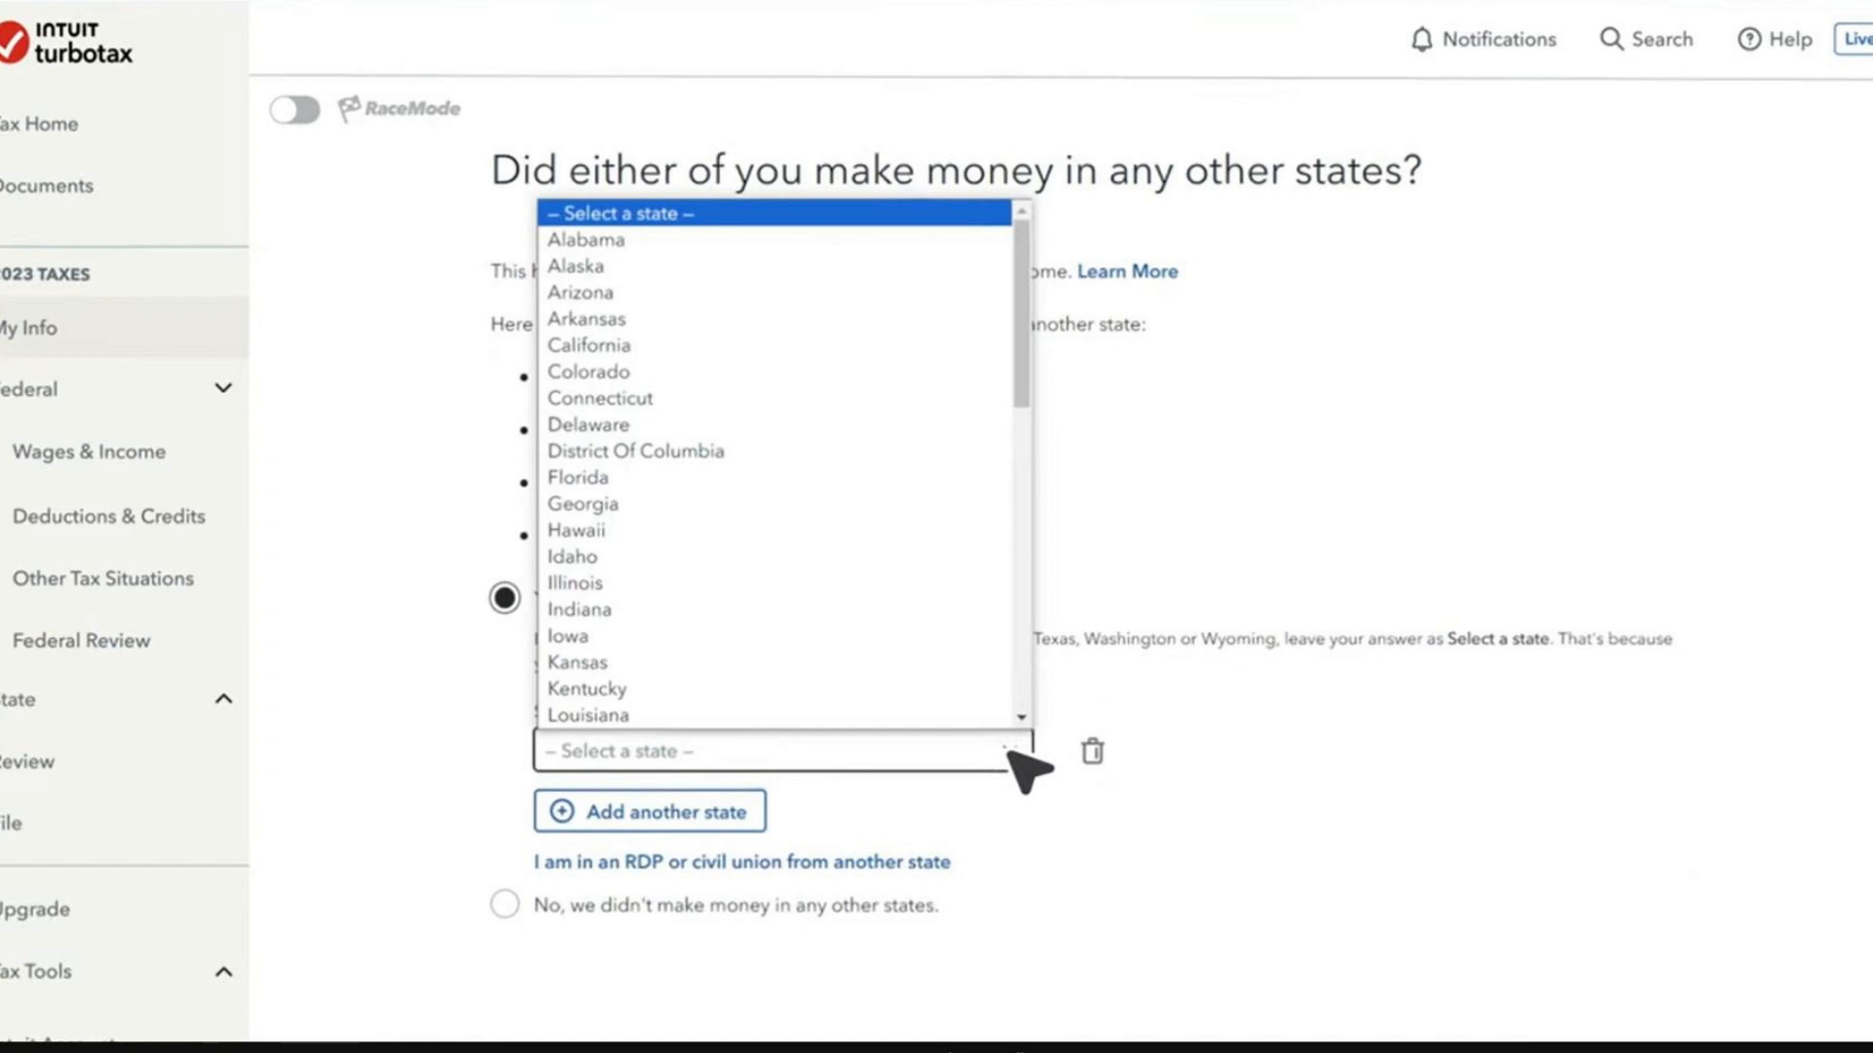
Step: Select Arizona as the additional state where income was earned and submit it
click(581, 292)
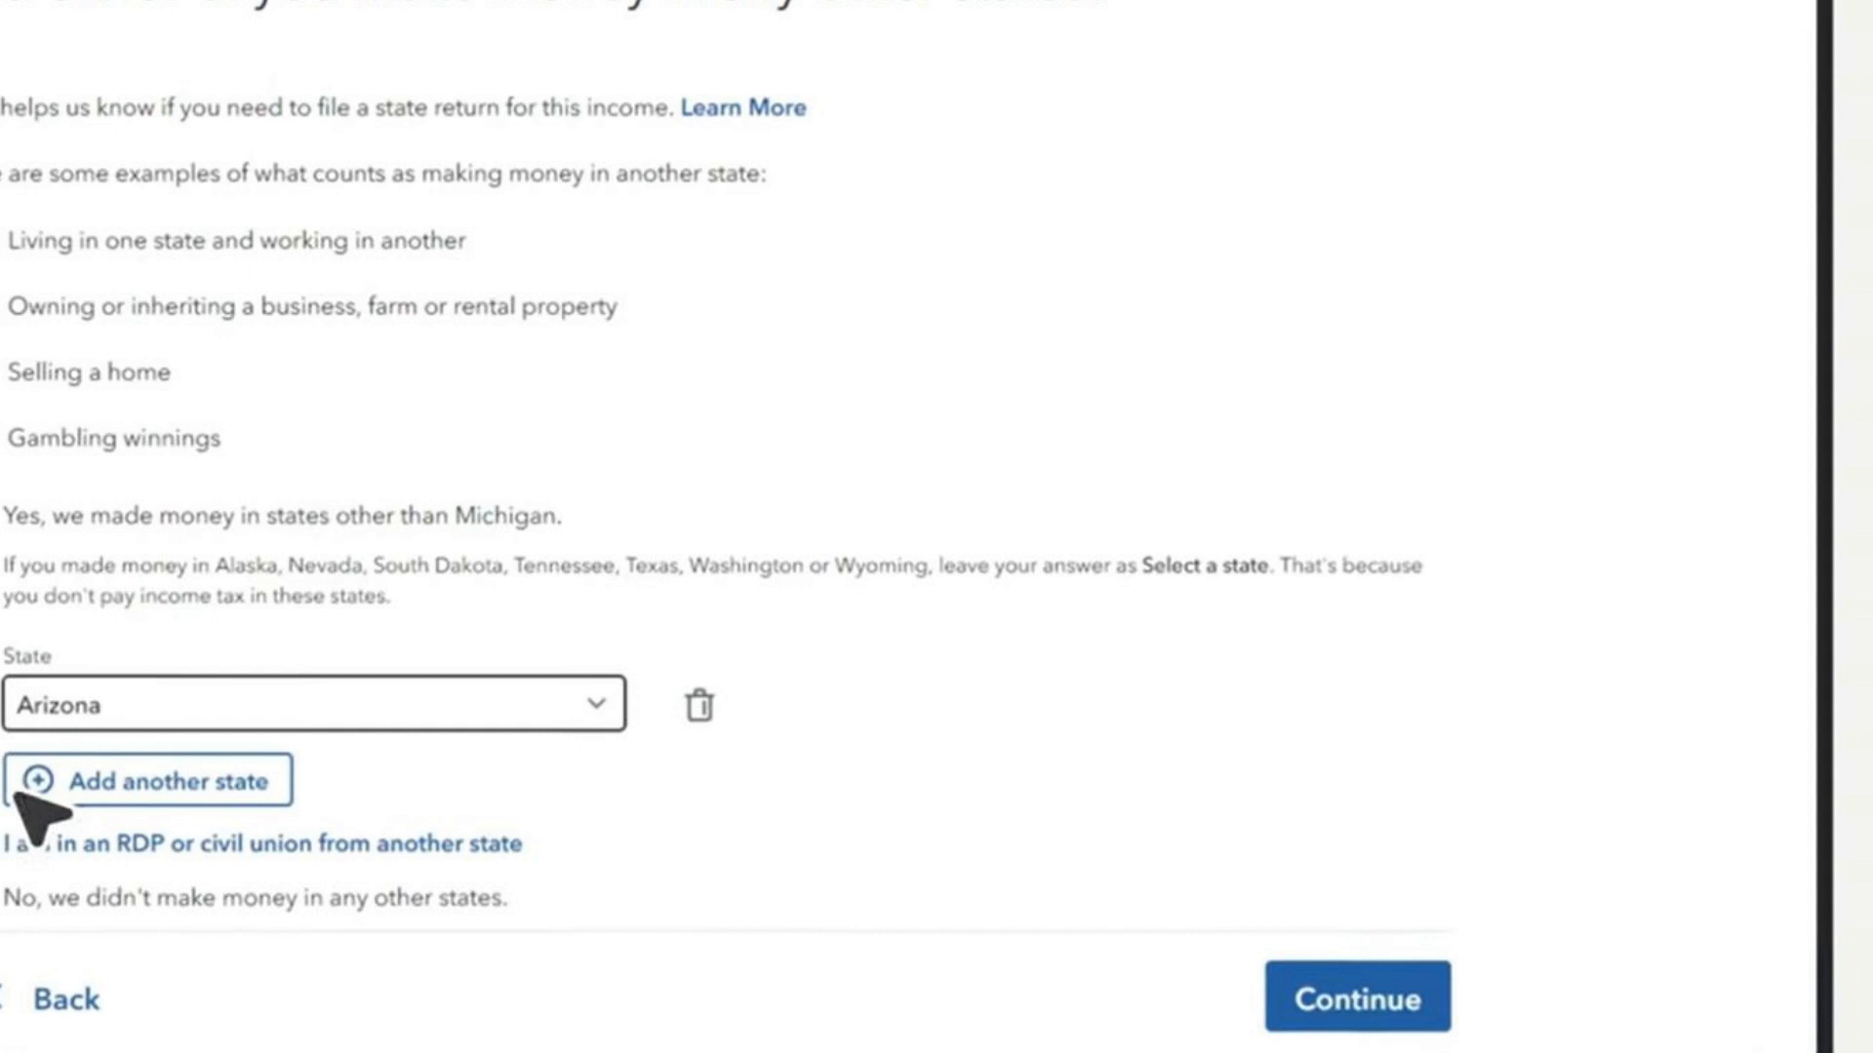
click(1356, 997)
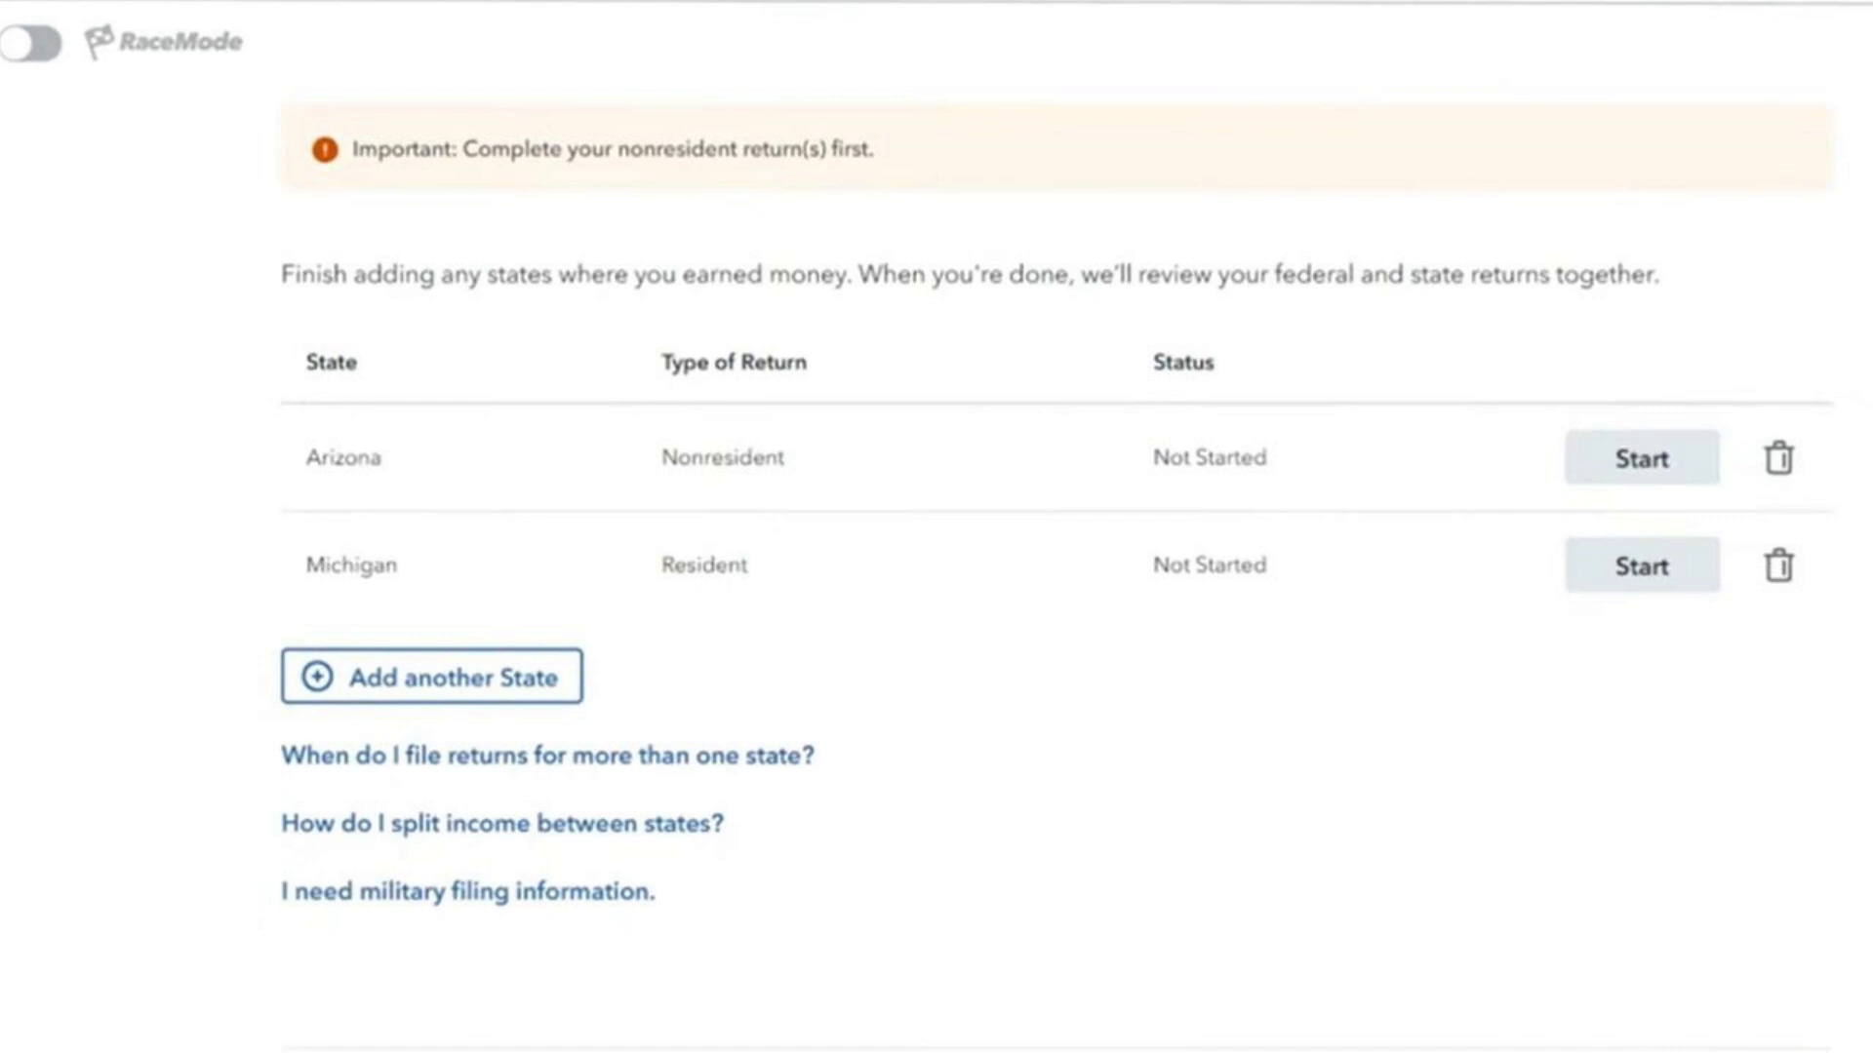
Step: Confirm the Arizona nonresident and Michigan resident returns with Done With All States
scroll(down, 3)
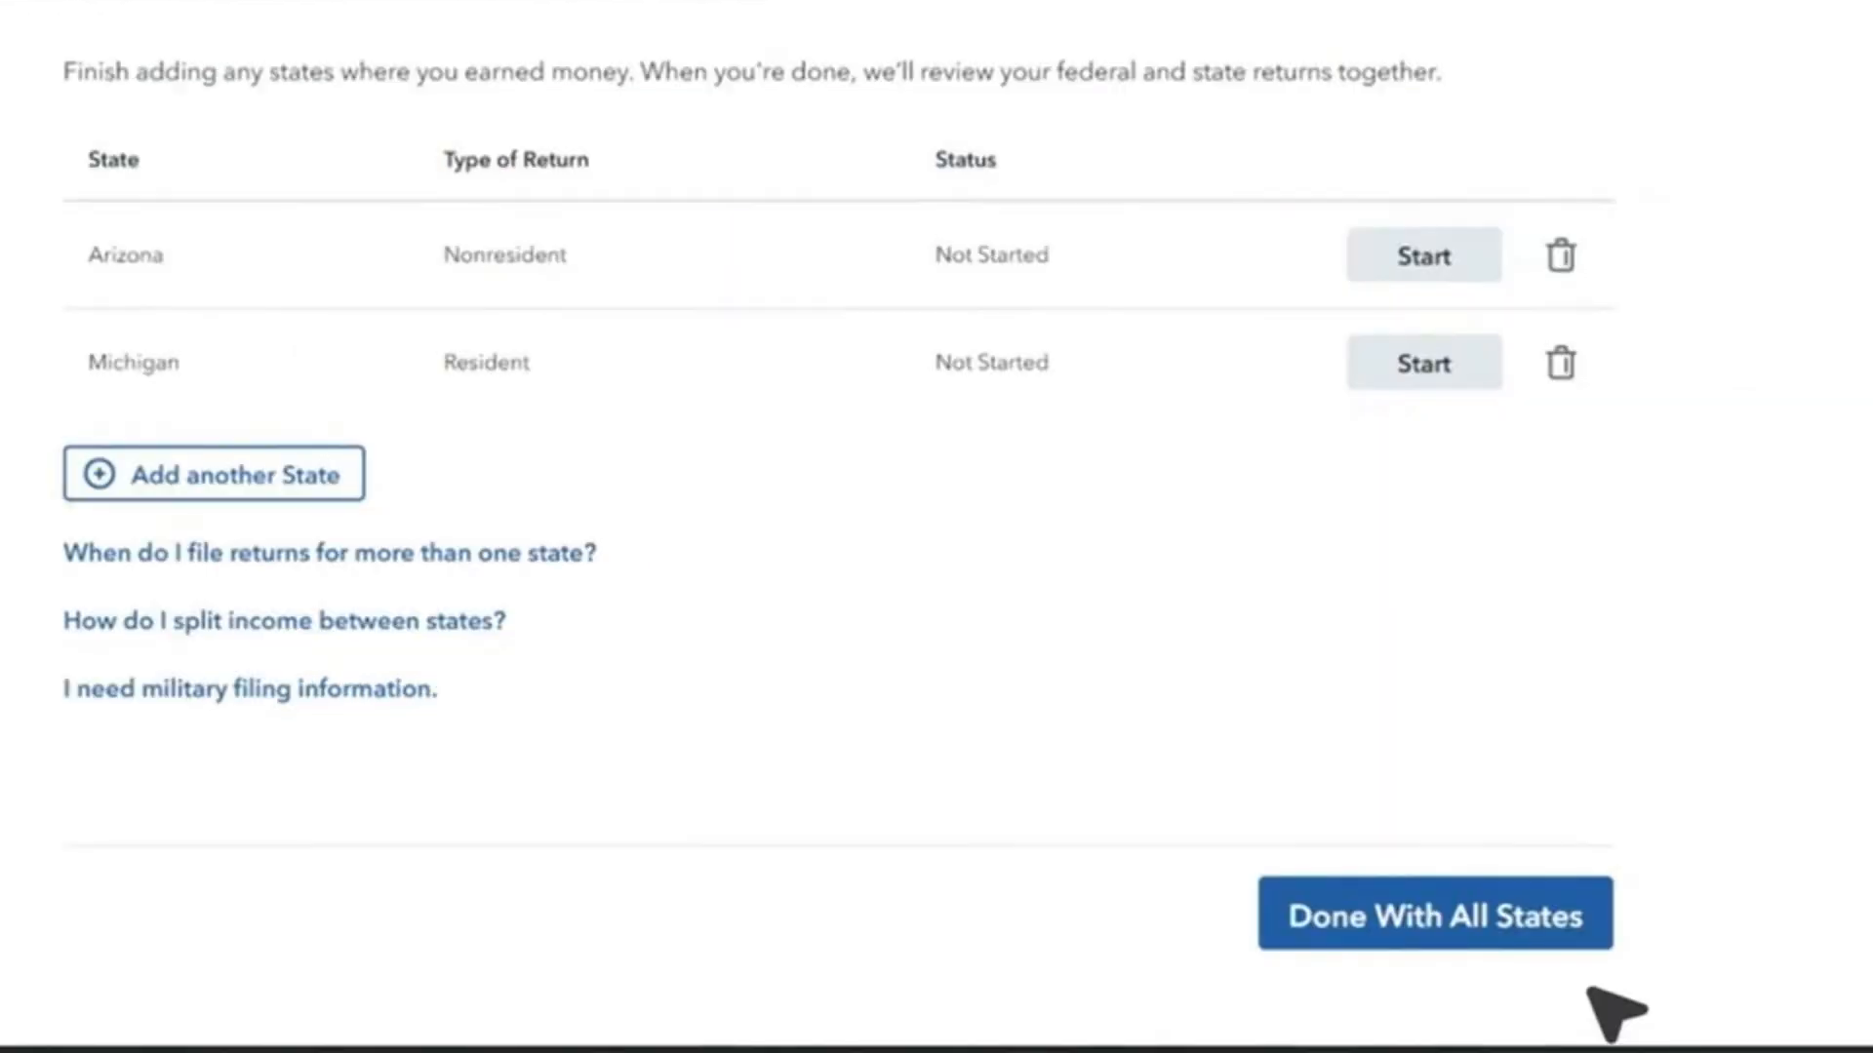
click(1420, 254)
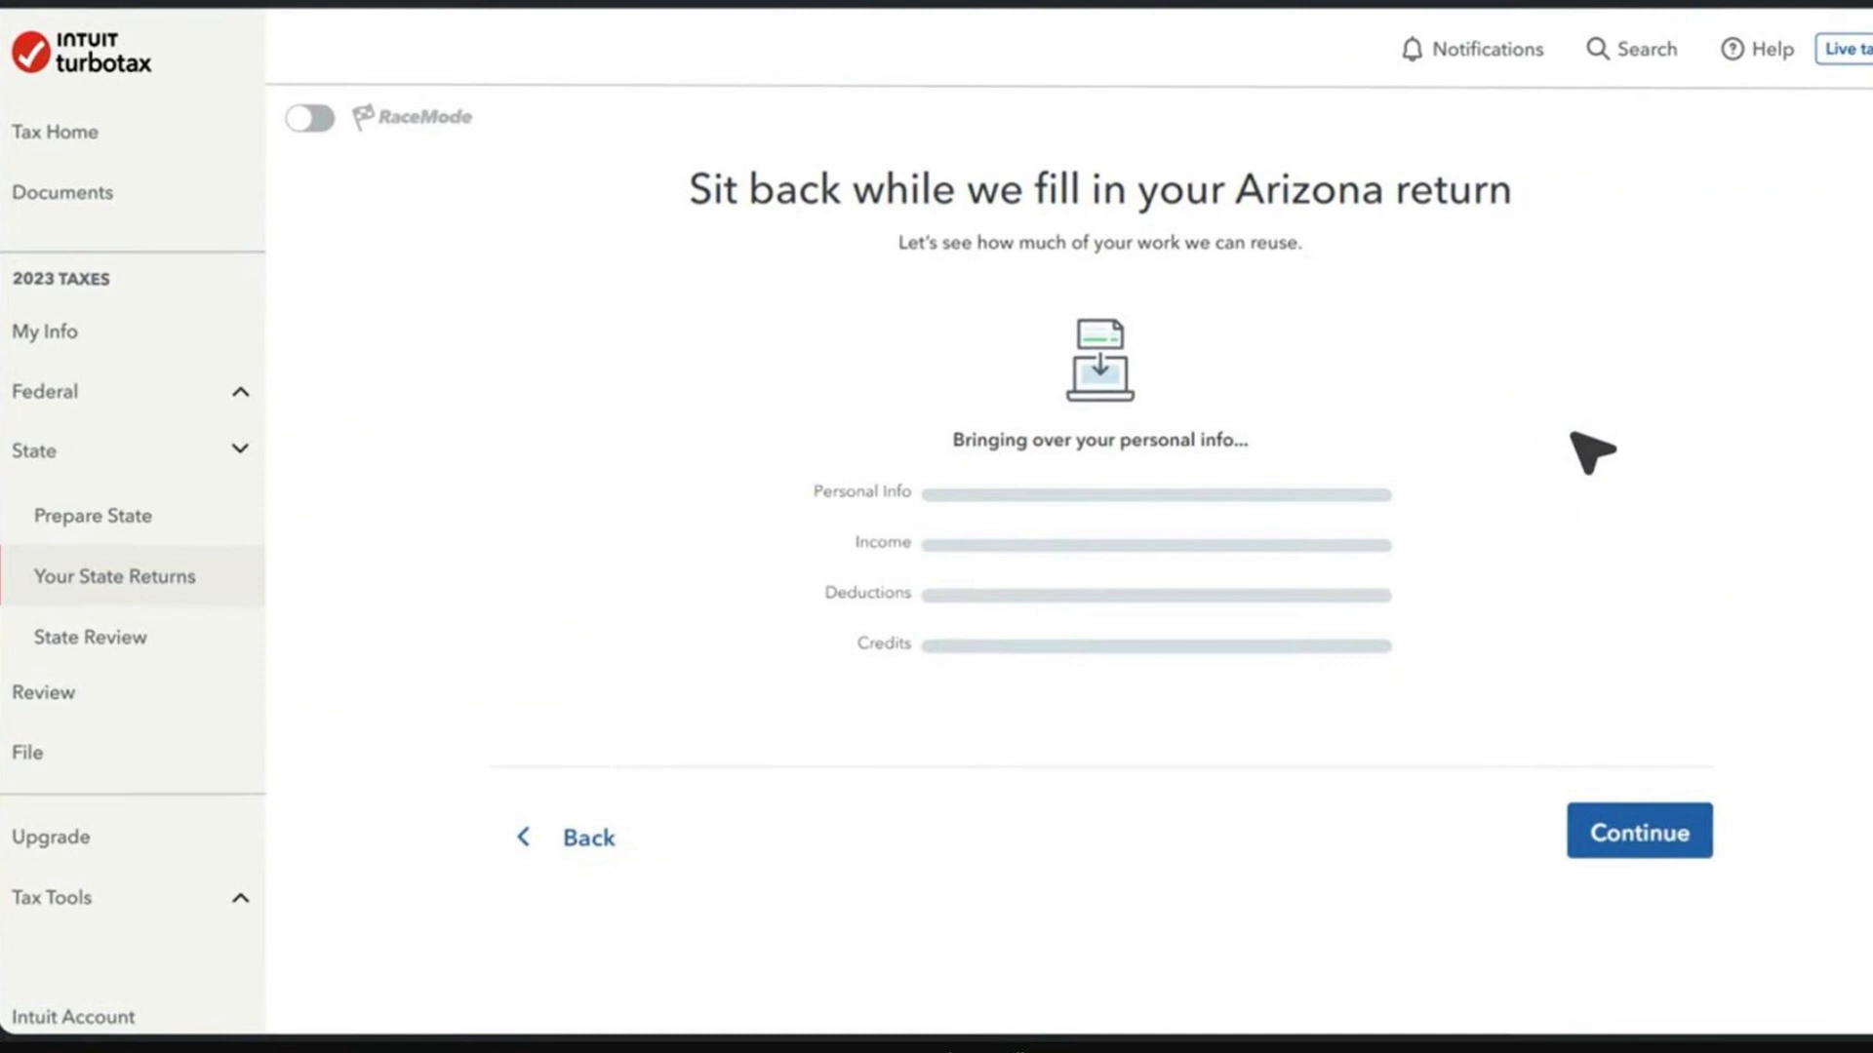